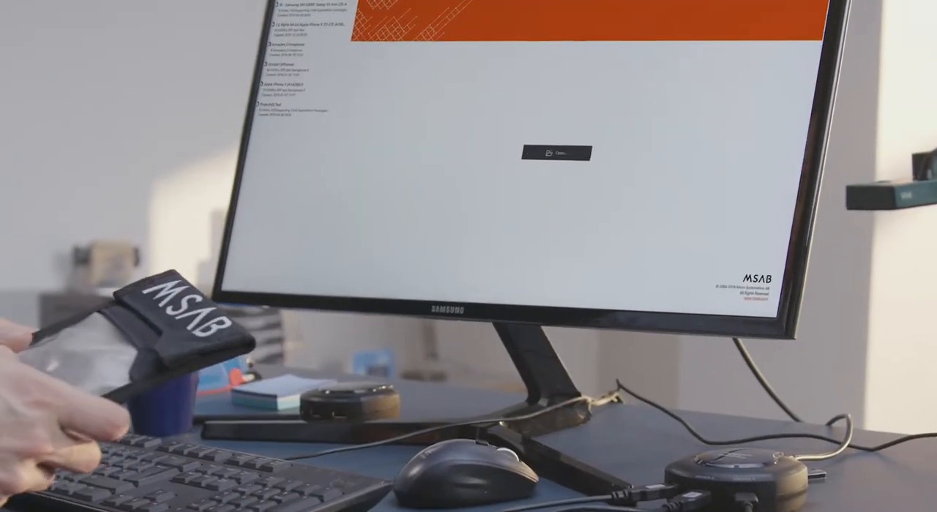
Open the recent Telegram case from the start screen
{"action": "left_click", "coordinate": [559, 153]}
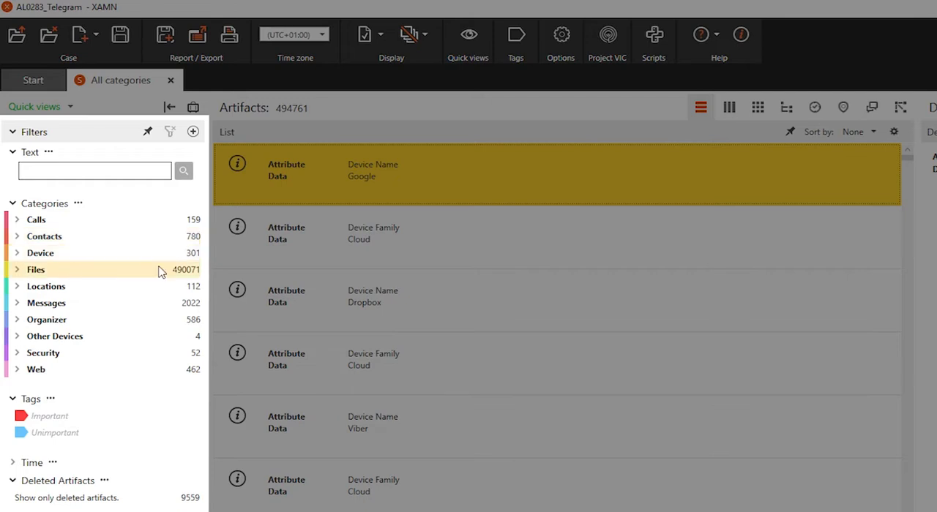
{"action": "mouse_move", "coordinate": [149, 303]}
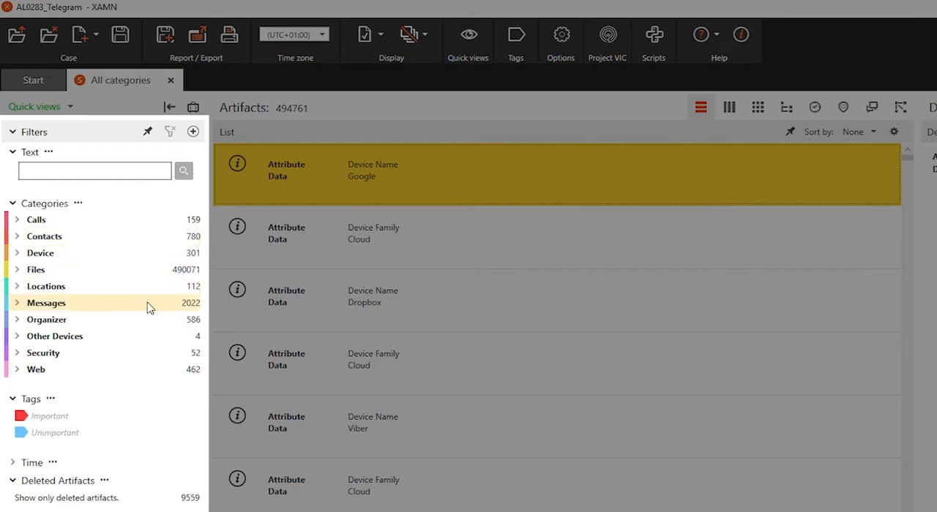
Expand the Messages category to reveal Chat (1,682), Emails, MMS, SMS and Status Updates counts
{"action": "left_click", "coordinate": [18, 303]}
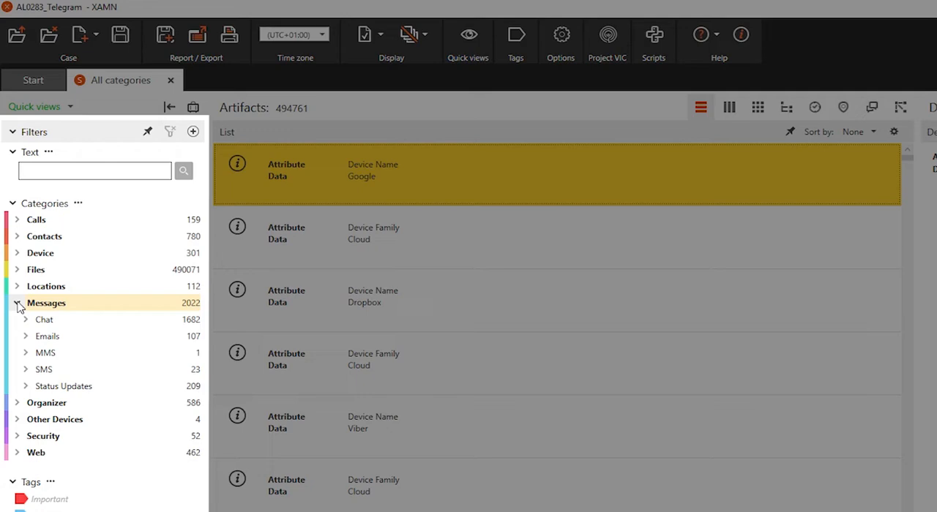
{"action": "mouse_move", "coordinate": [173, 319]}
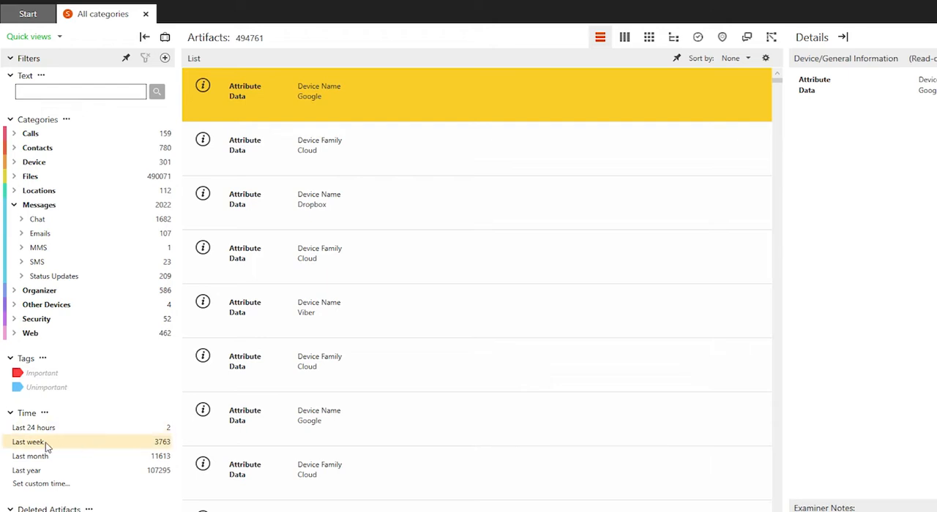
Apply the Last week time filter, narrowing the case to 3,763 artifacts
{"action": "left_click", "coordinate": [28, 441]}
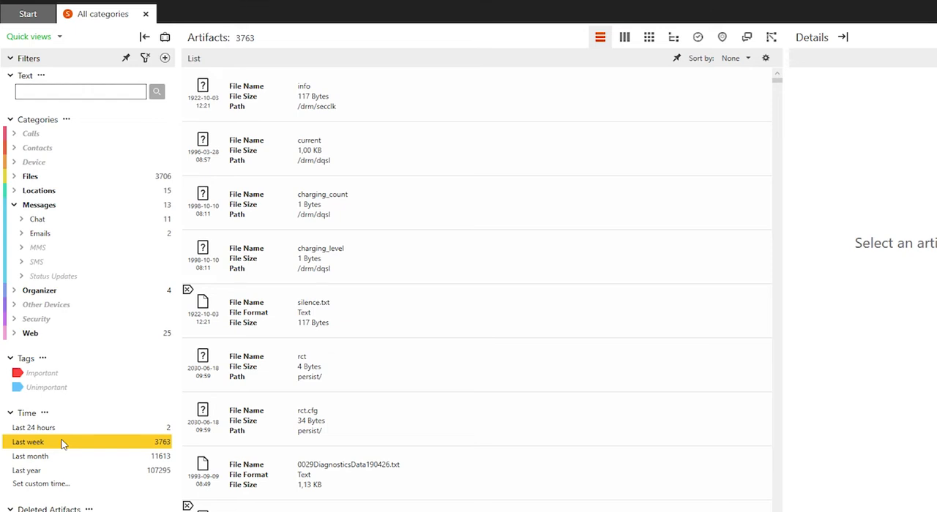
Toggle the Last week filter off and back on with the Chat subcategory selected
{"action": "left_click", "coordinate": [28, 442]}
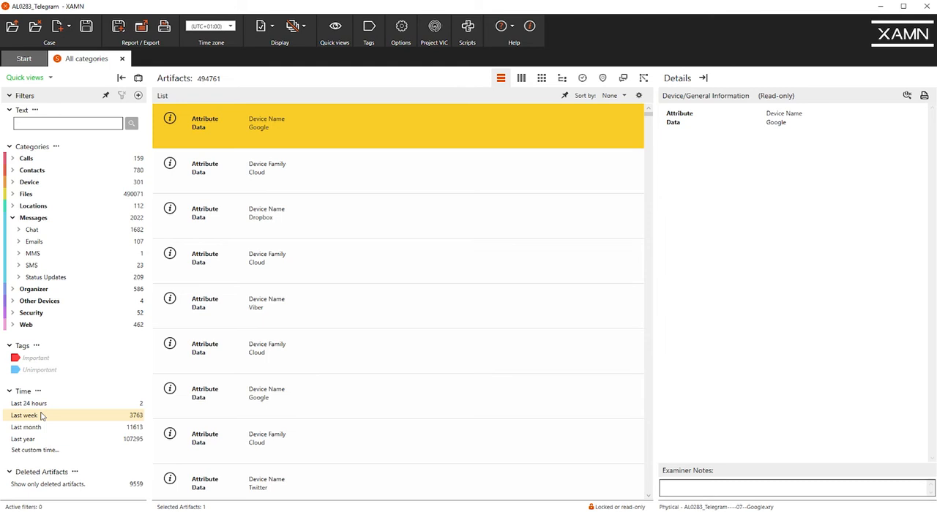
{"action": "left_click", "coordinate": [33, 229]}
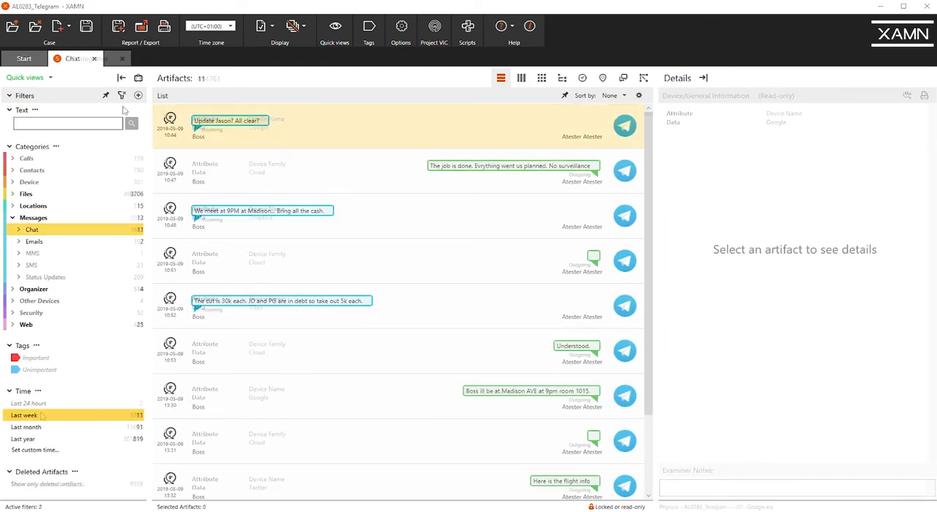